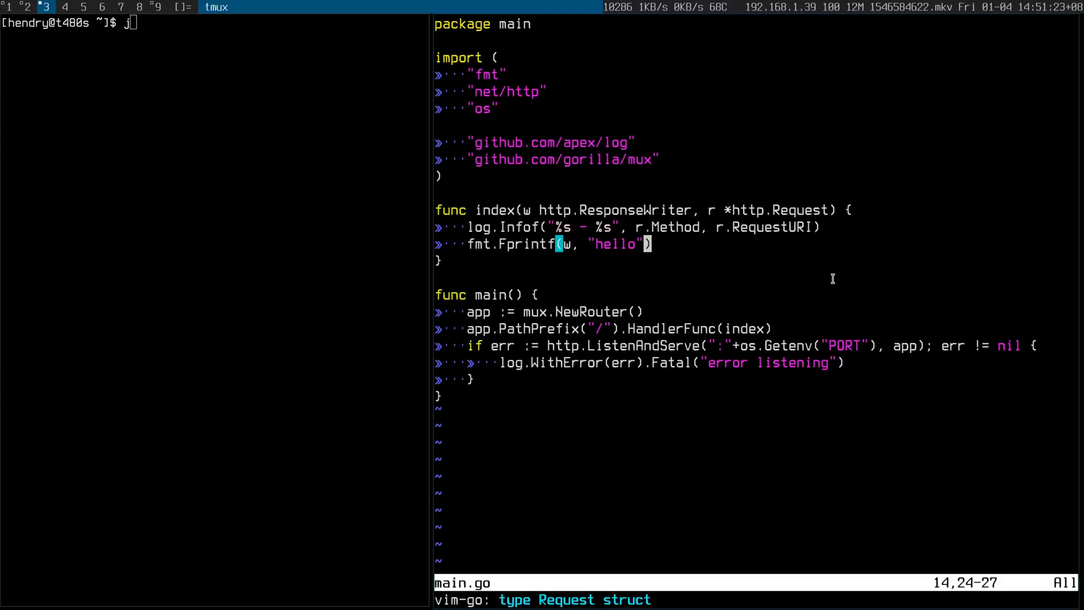
key(b)
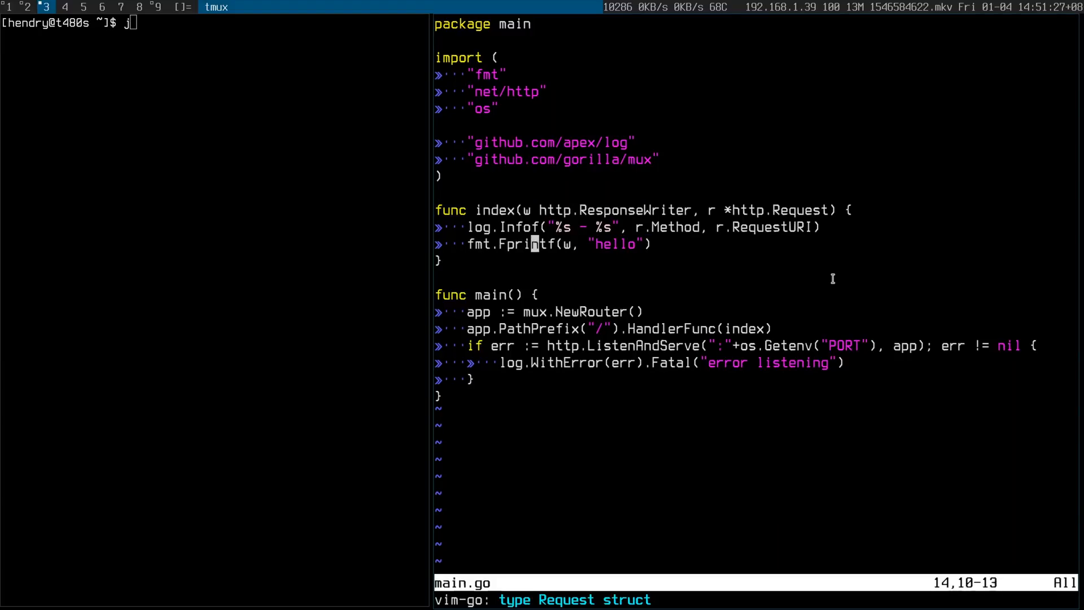